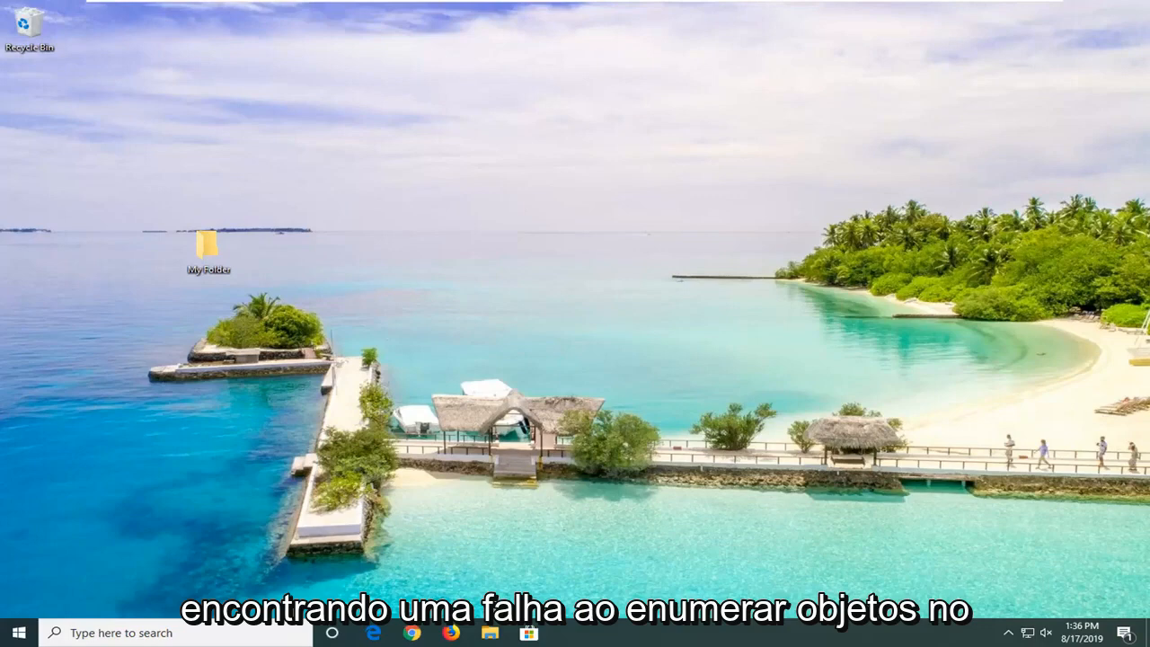
{"action": "mouse_move", "coordinate": [1029, 423]}
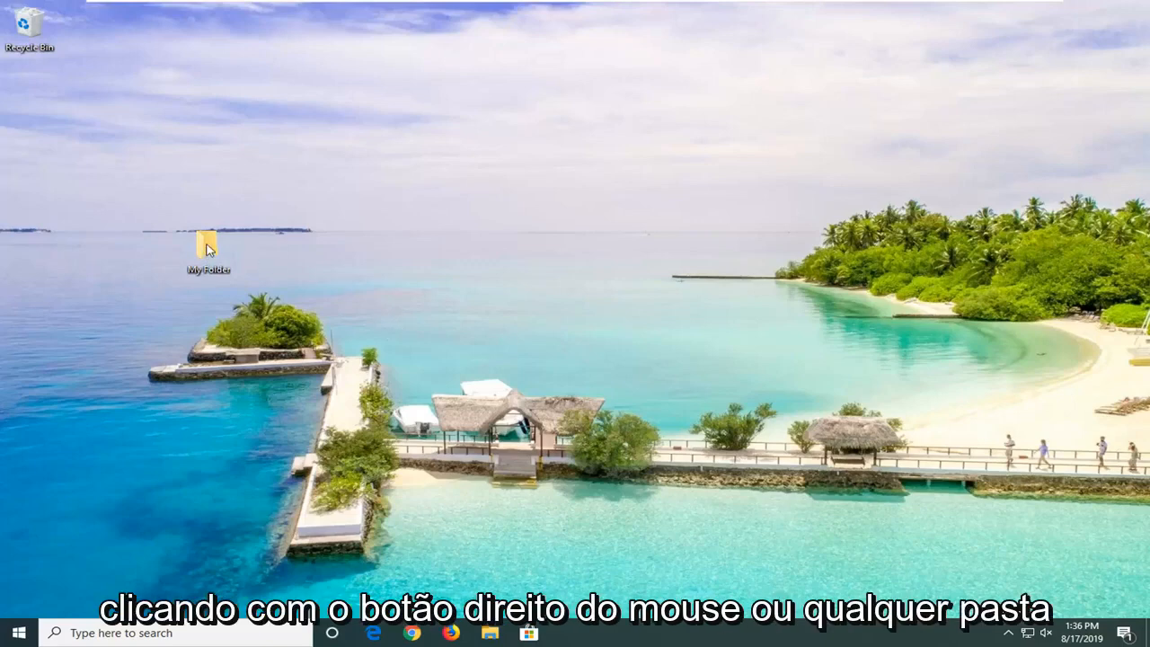
{"action": "mouse_move", "coordinate": [207, 248]}
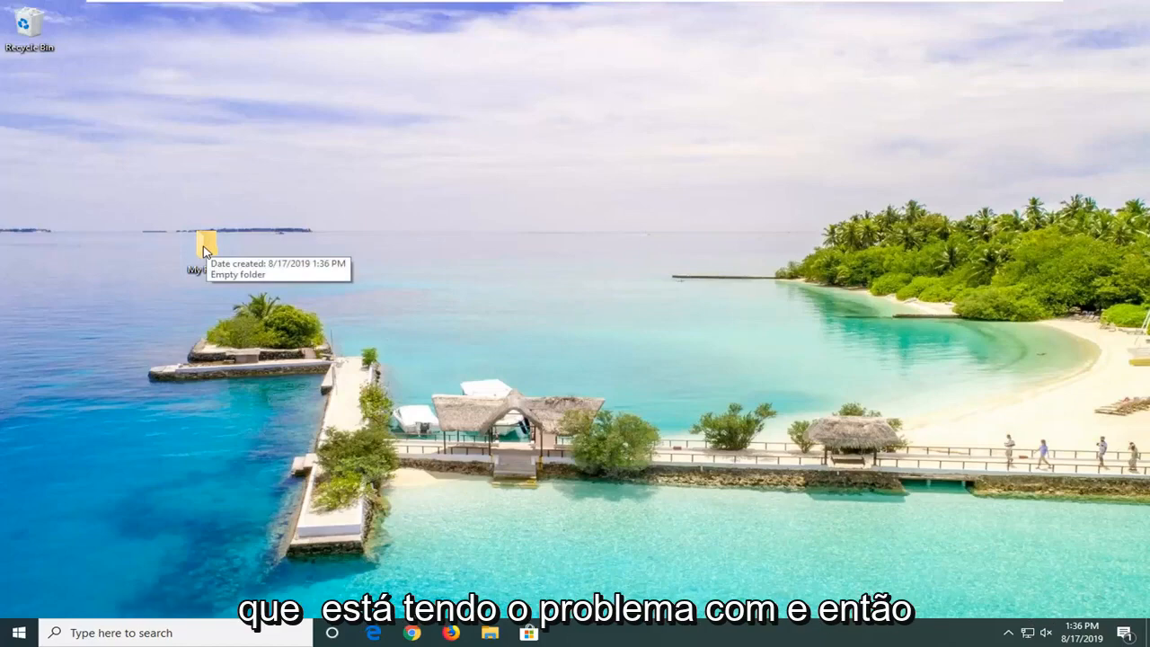
{"action": "mouse_move", "coordinate": [241, 478]}
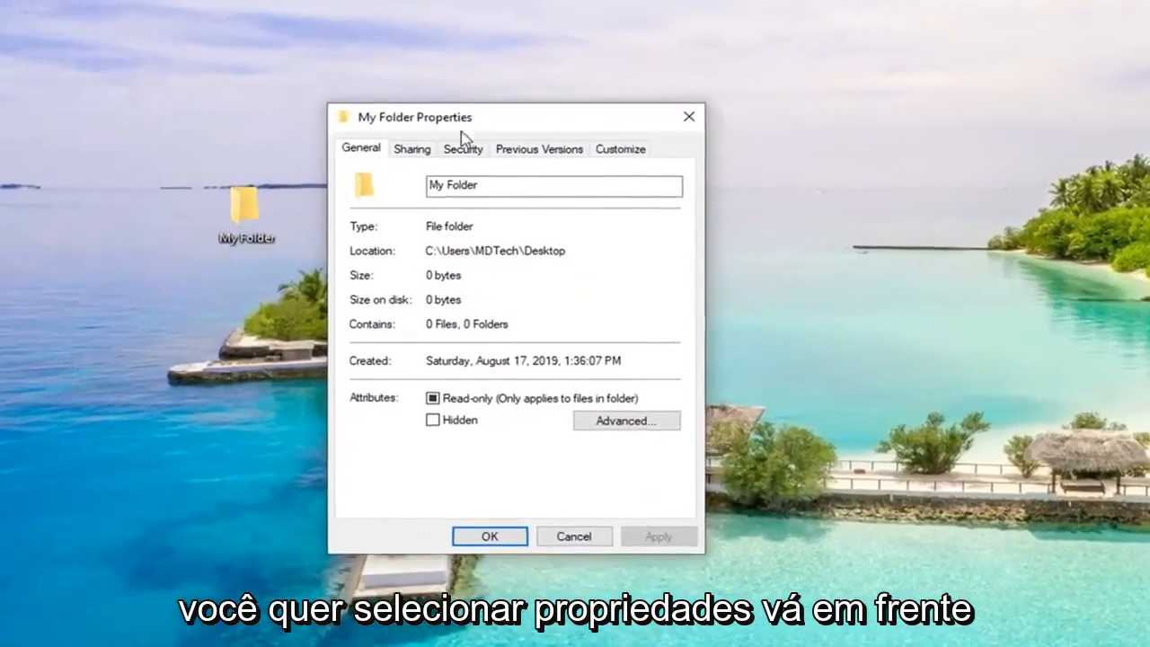
Step: Reach My Folder's Advanced Security Settings from the Security tab of its Properties
{"action": "left_click", "coordinate": [464, 148]}
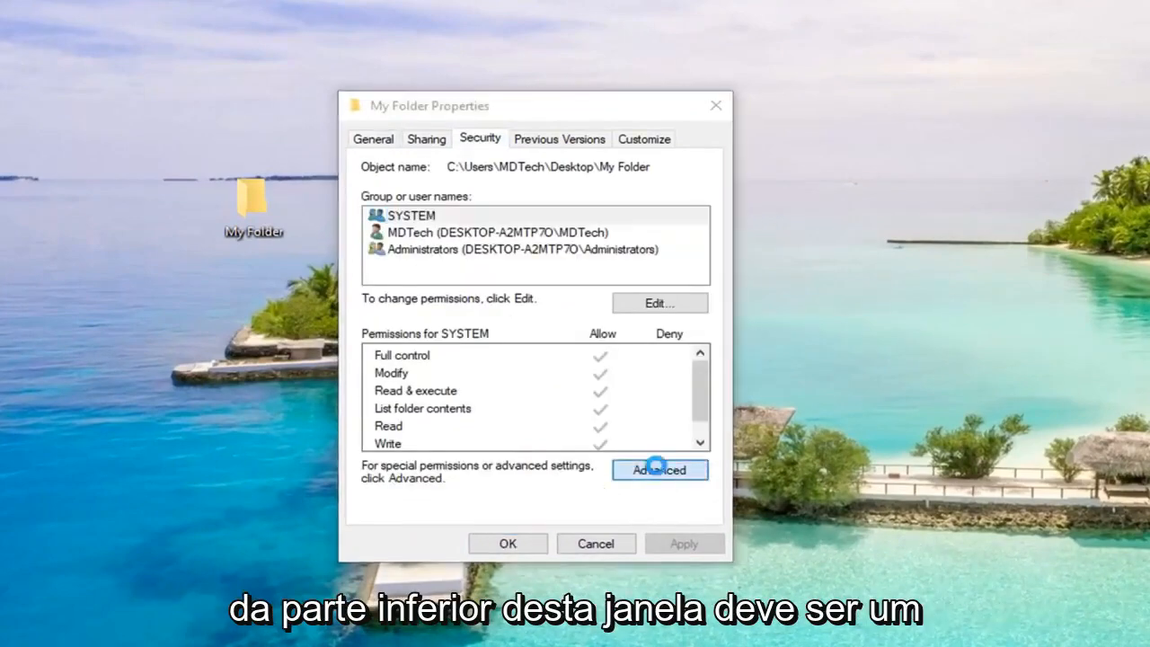
{"action": "left_click", "coordinate": [660, 471]}
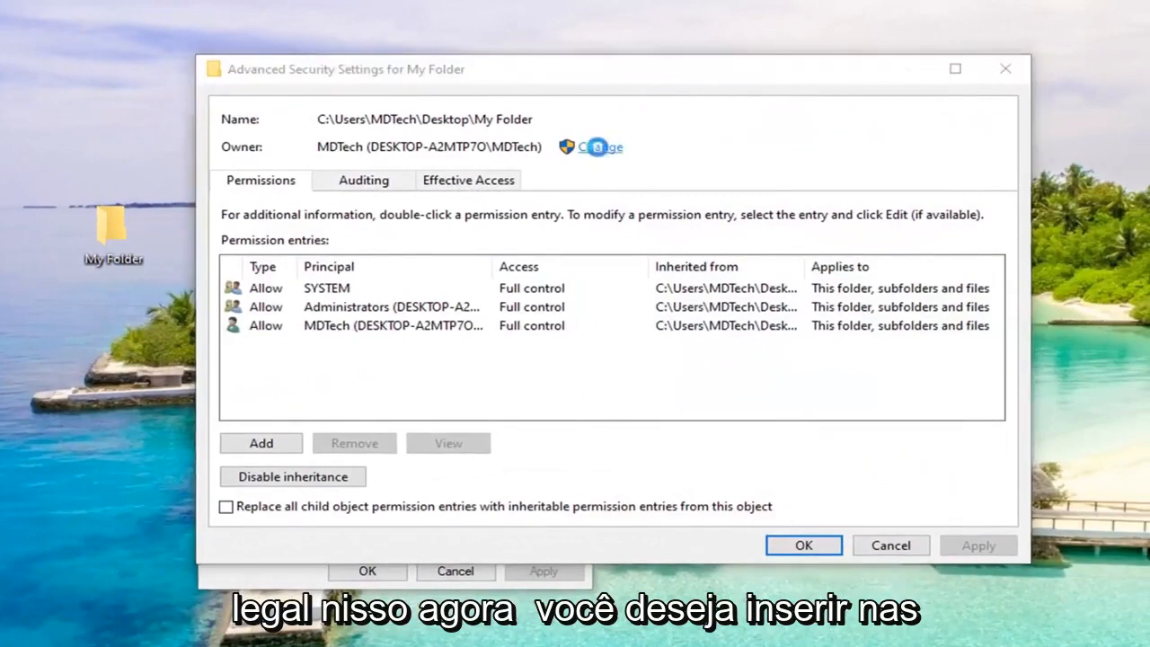
Step: Change the owner to the MDTech account, resolving the typed name 'MD' with Check Names
{"action": "left_click", "coordinate": [600, 147]}
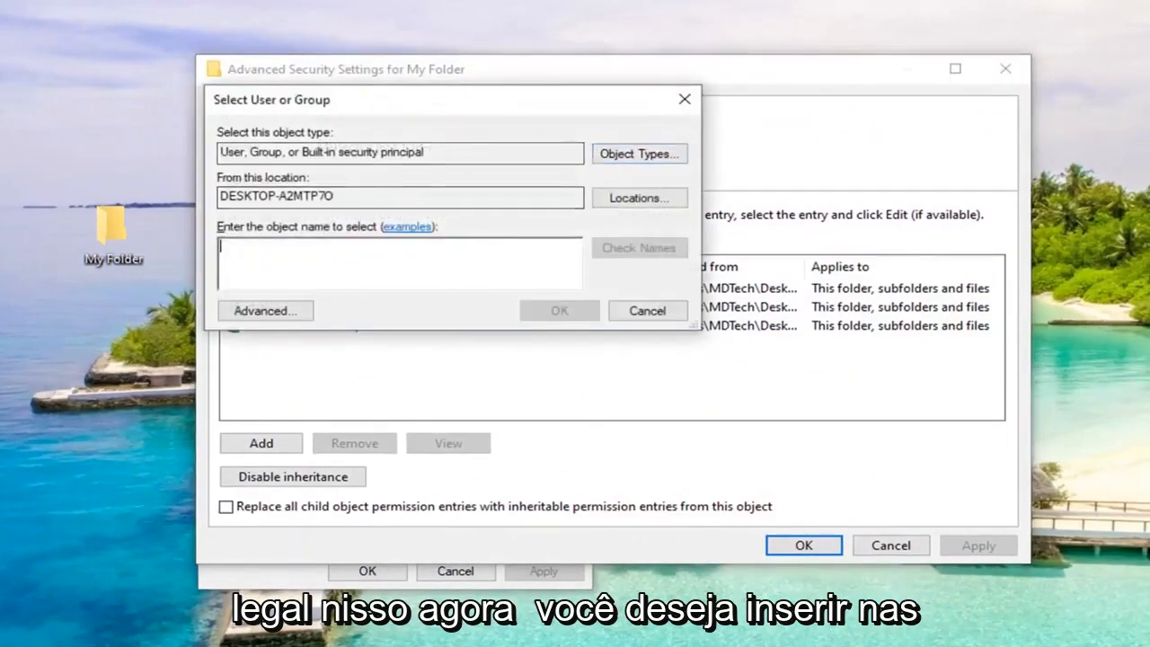
{"action": "type", "text": "MDTech"}
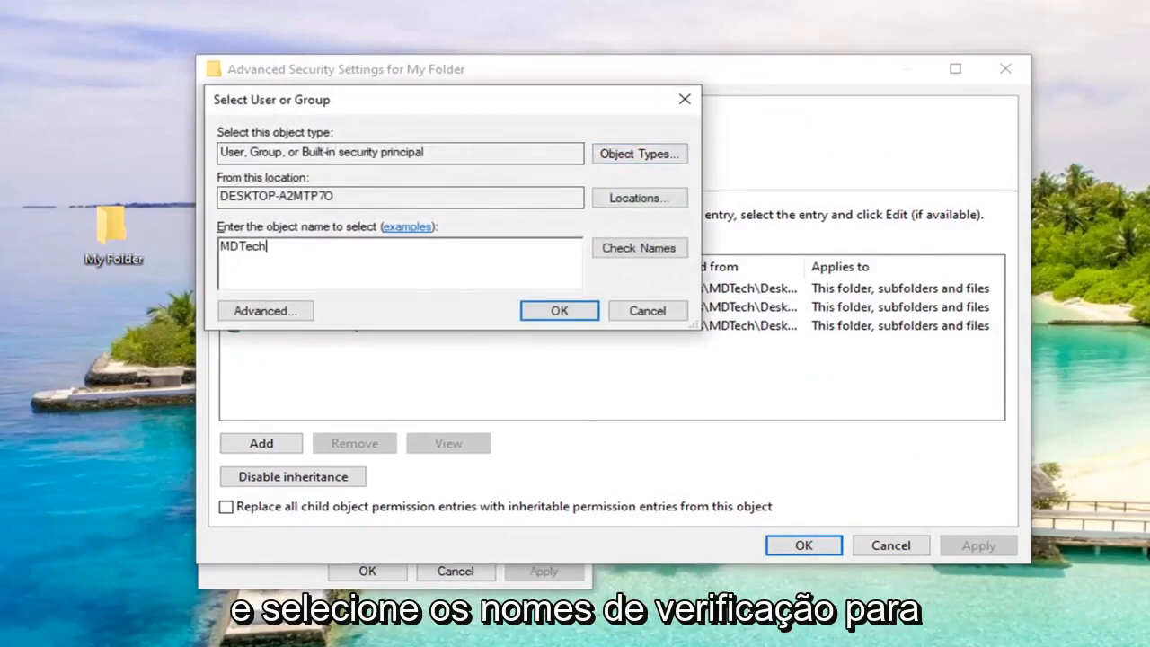
{"action": "left_click", "coordinate": [640, 248]}
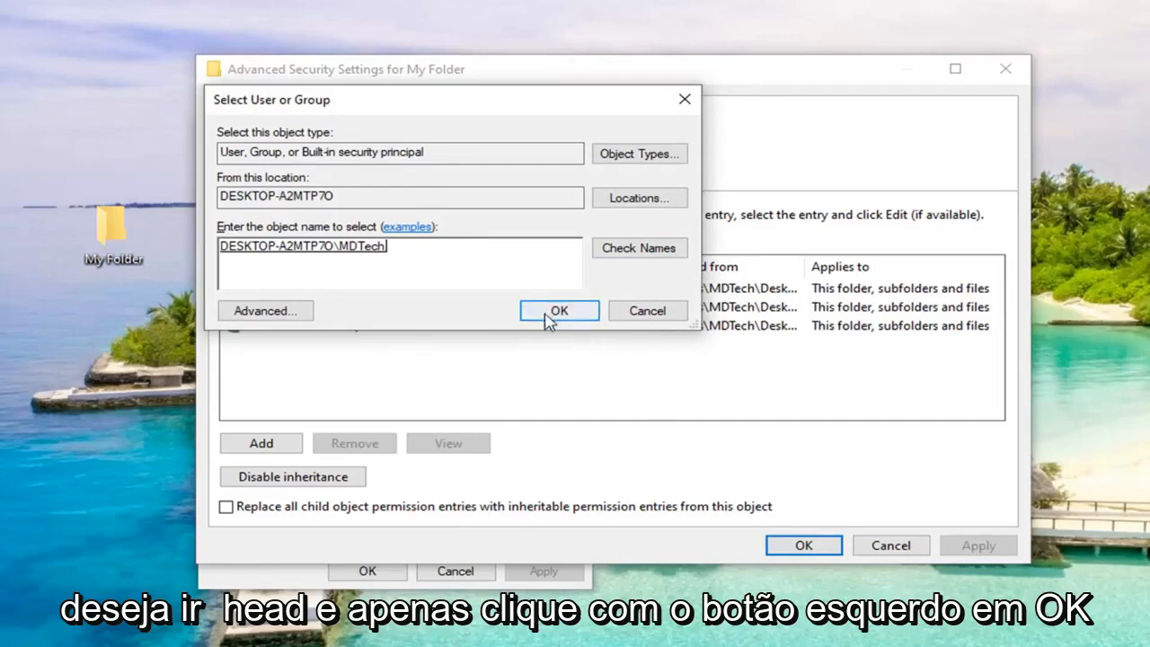
{"action": "left_click", "coordinate": [559, 309]}
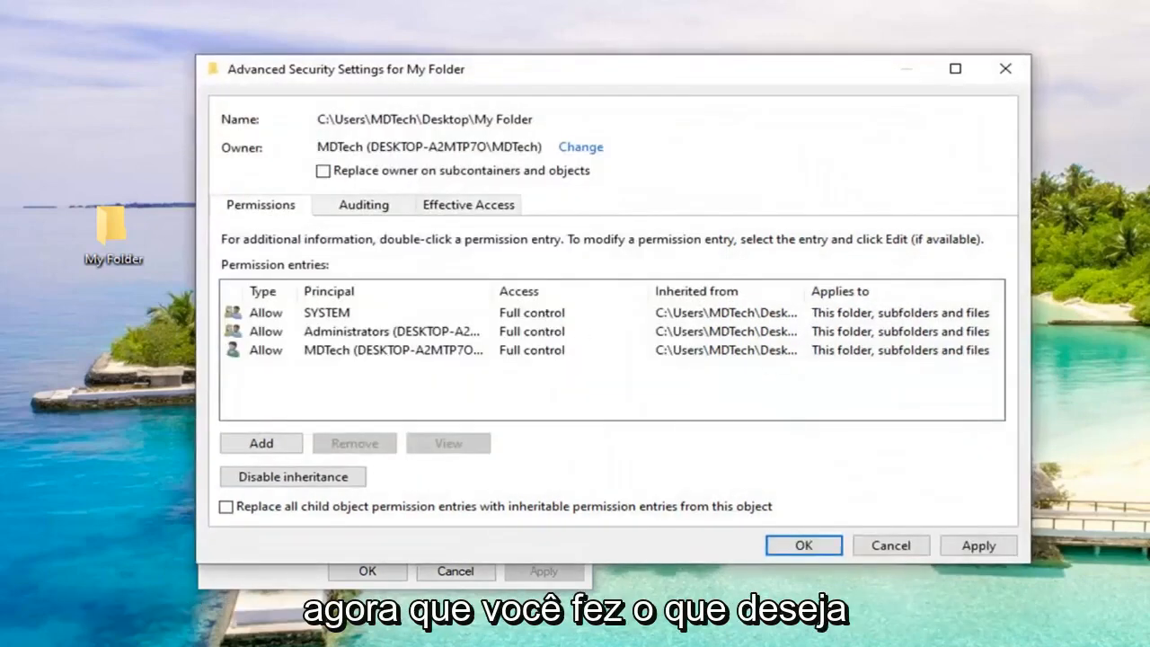
Step: Replace owner on subcontainers and child permissions with inheritable ones, apply, and confirm the prompt with Yes
{"action": "left_click", "coordinate": [323, 171]}
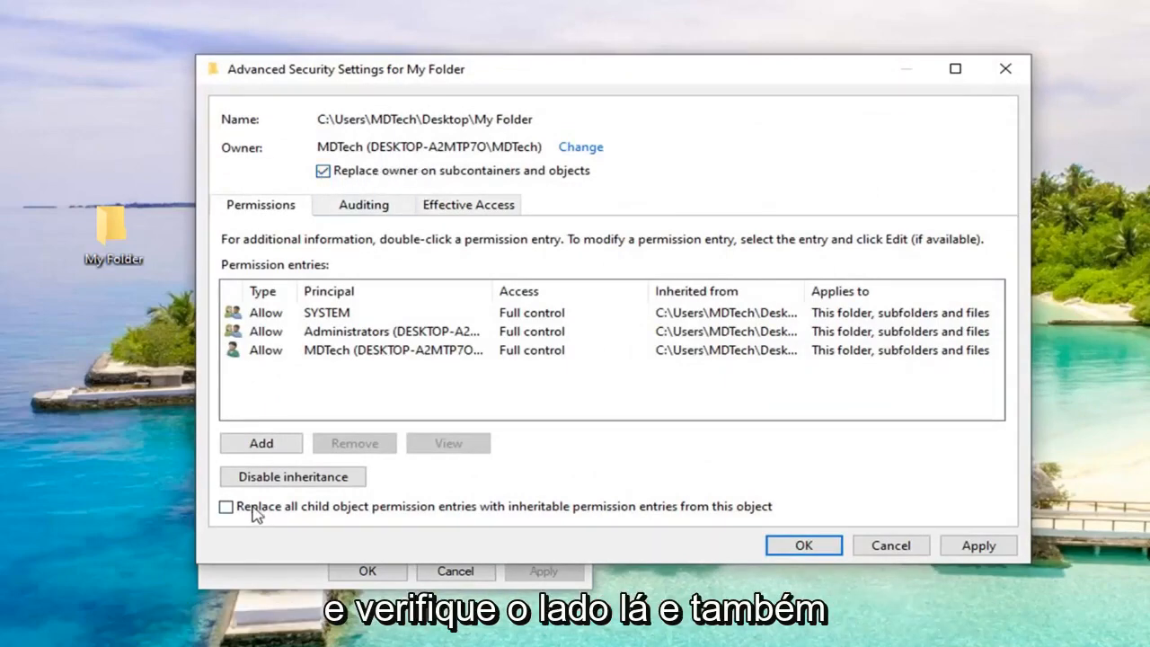
{"action": "left_click", "coordinate": [227, 507]}
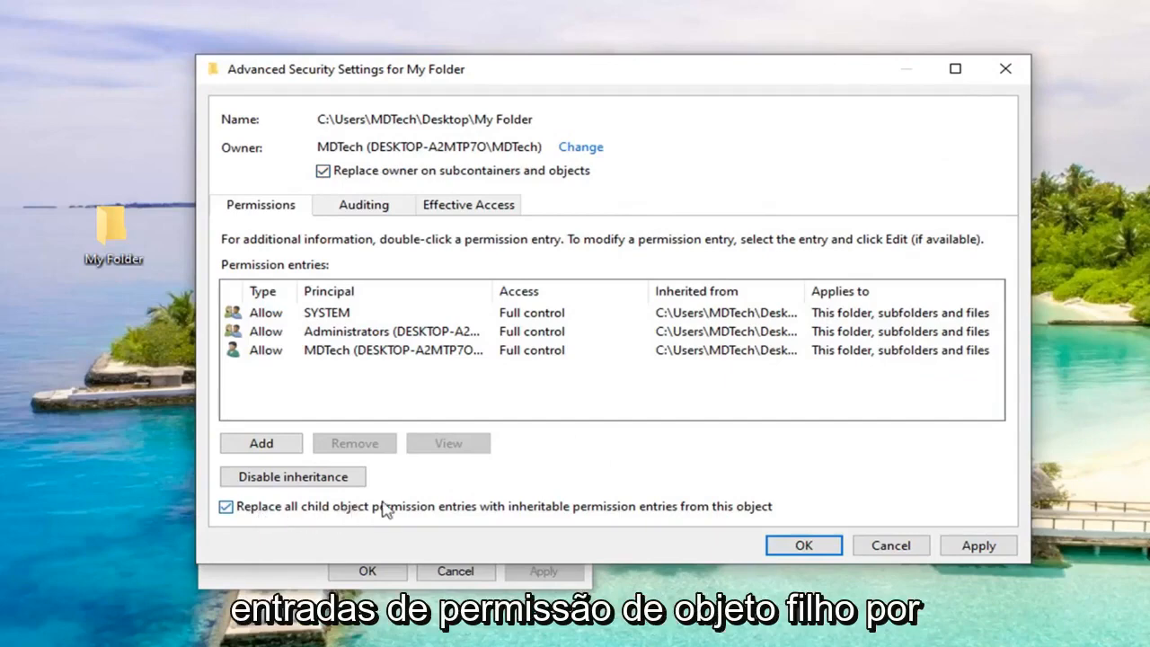
{"action": "mouse_move", "coordinate": [679, 522]}
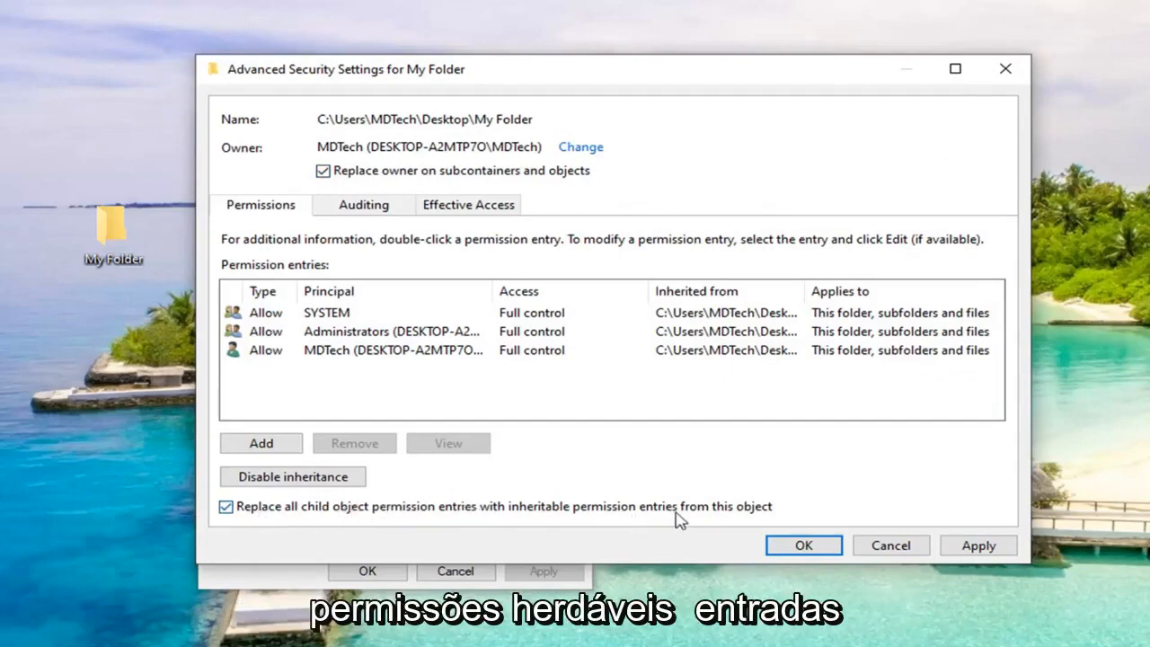
{"action": "mouse_move", "coordinate": [803, 546]}
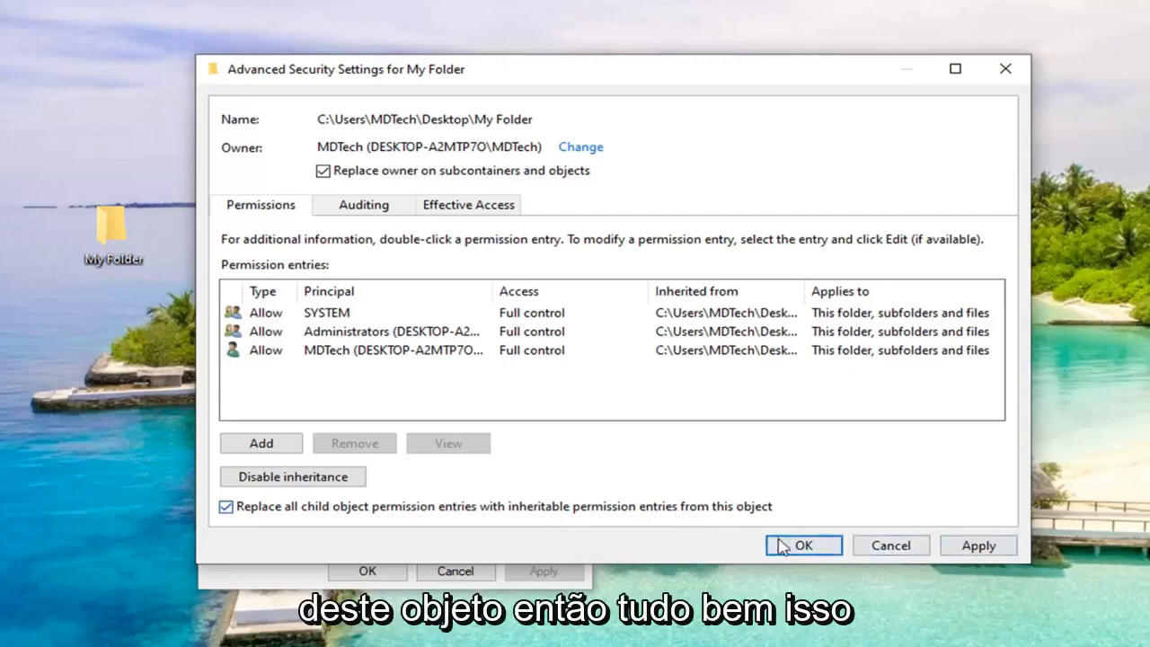
{"action": "left_click", "coordinate": [802, 547]}
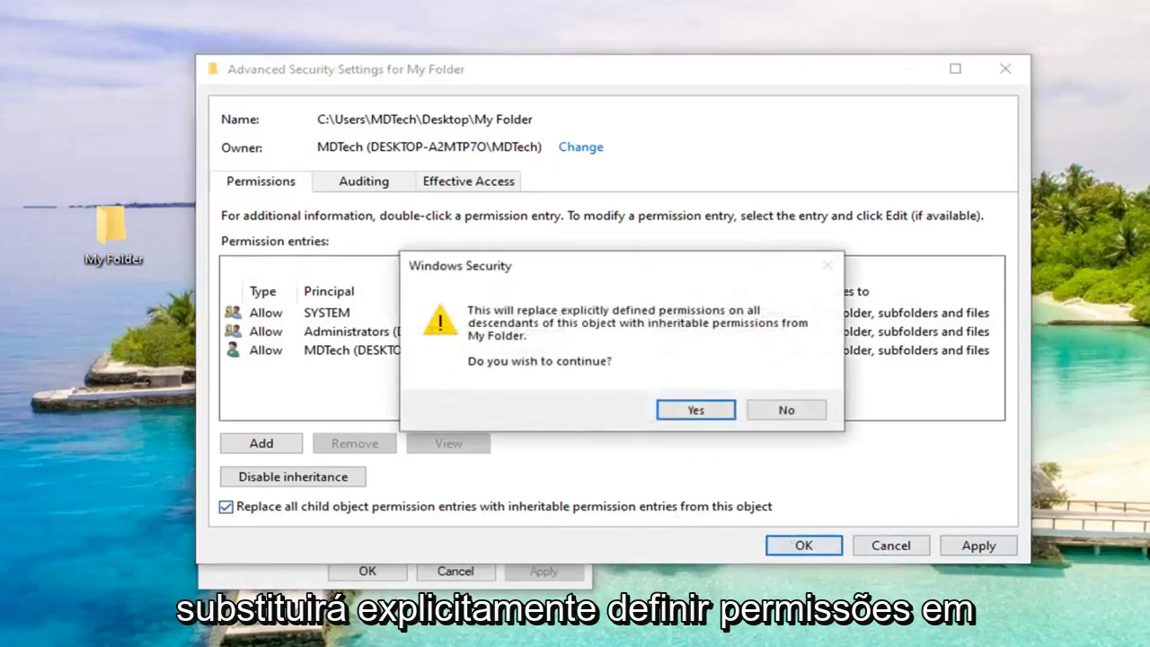
{"action": "mouse_move", "coordinate": [583, 415]}
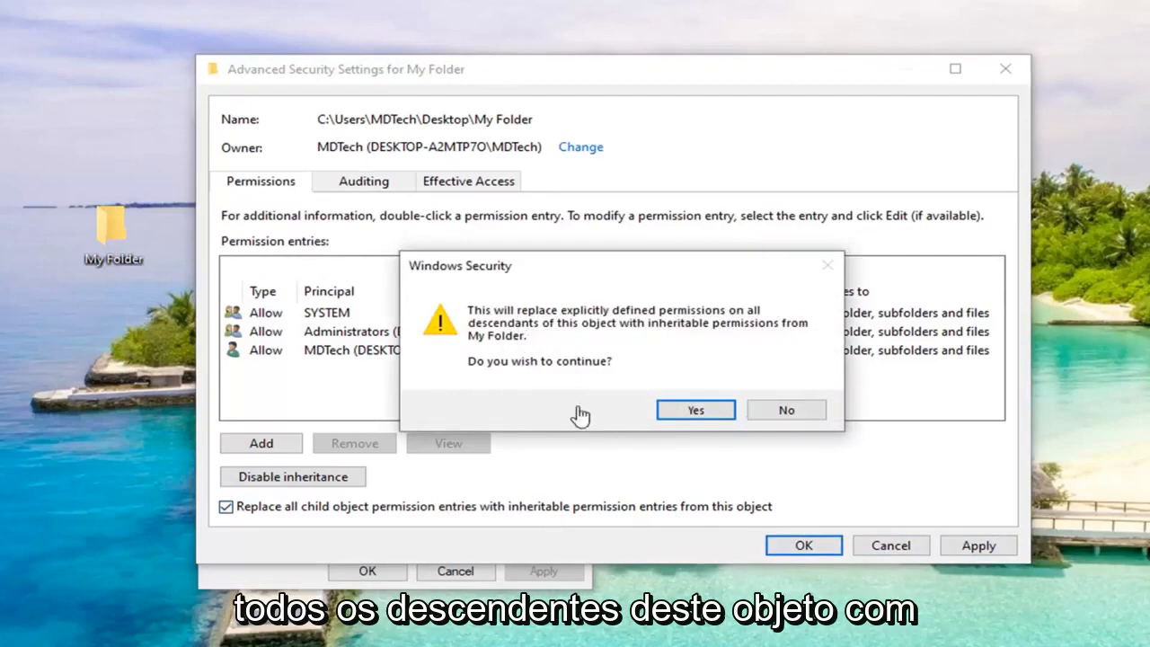
{"action": "mouse_move", "coordinate": [715, 365]}
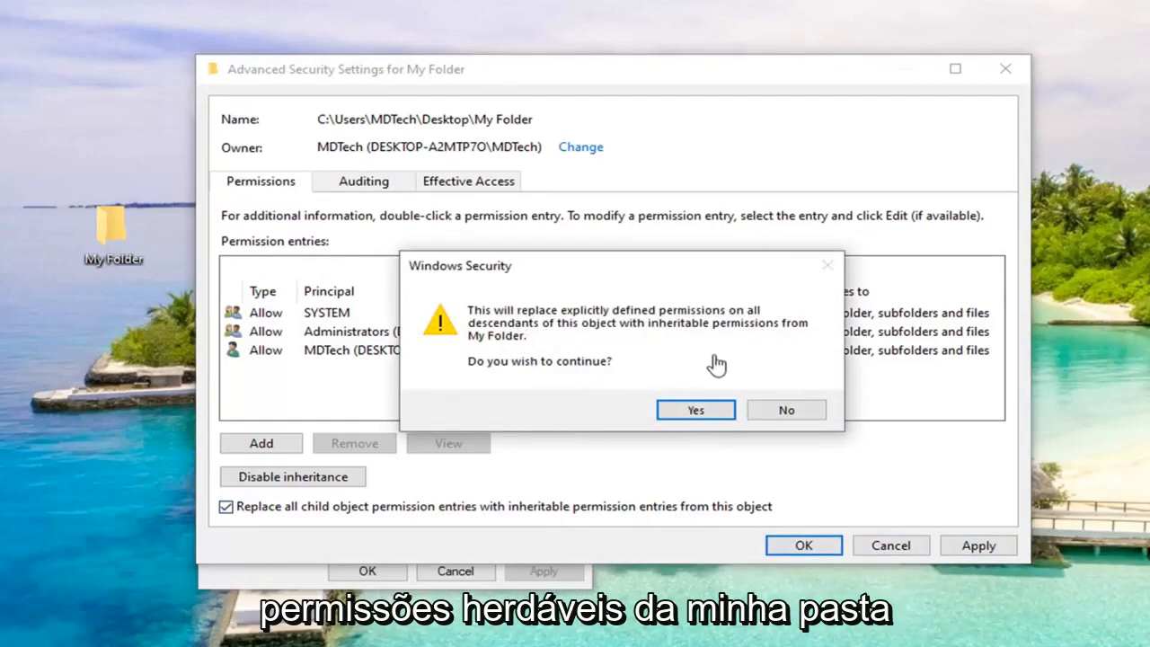
{"action": "mouse_move", "coordinate": [519, 351]}
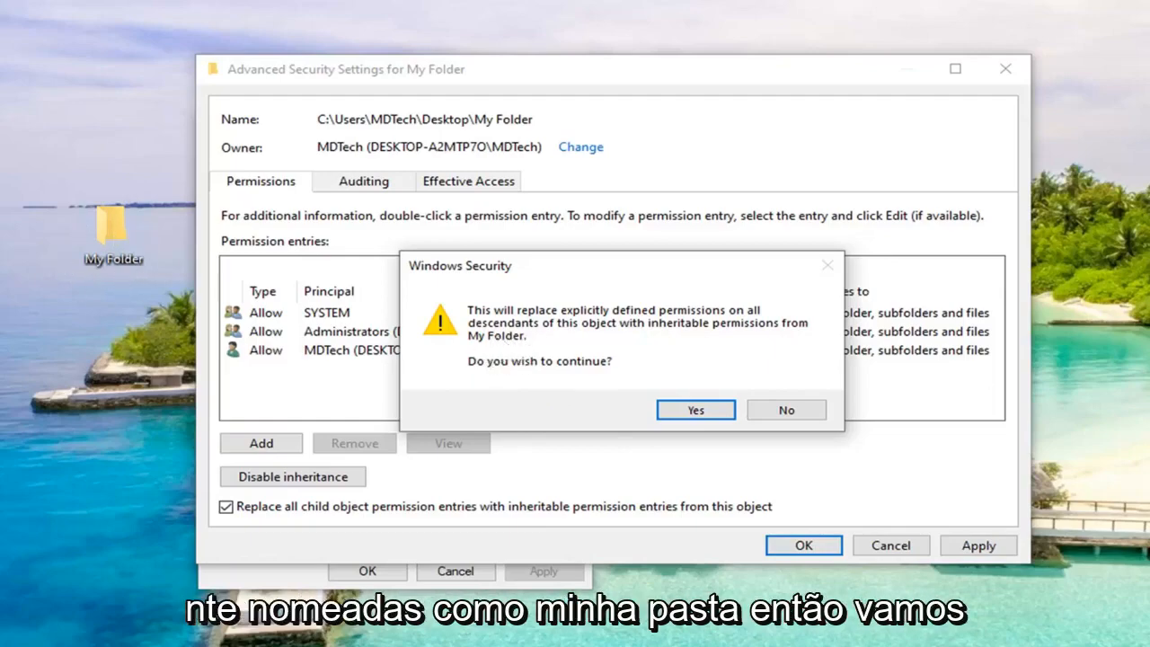
{"action": "left_click", "coordinate": [693, 410]}
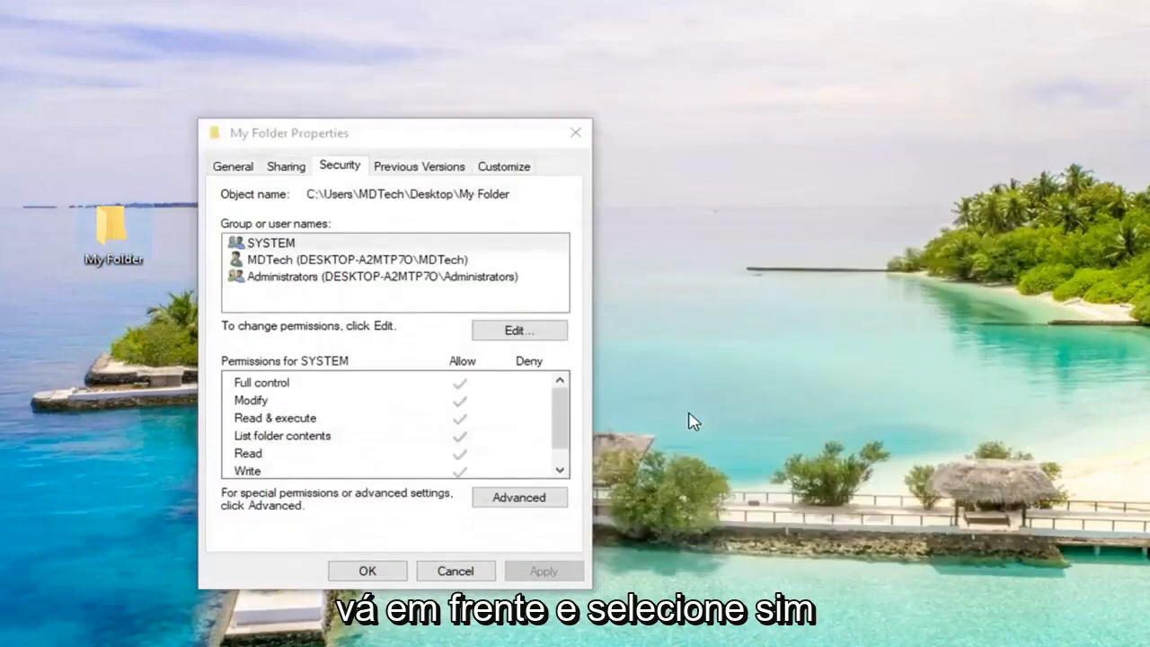
Step: Reopen My Folder's Advanced Security Settings and start a new, empty permission entry
{"action": "right_click", "coordinate": [111, 232]}
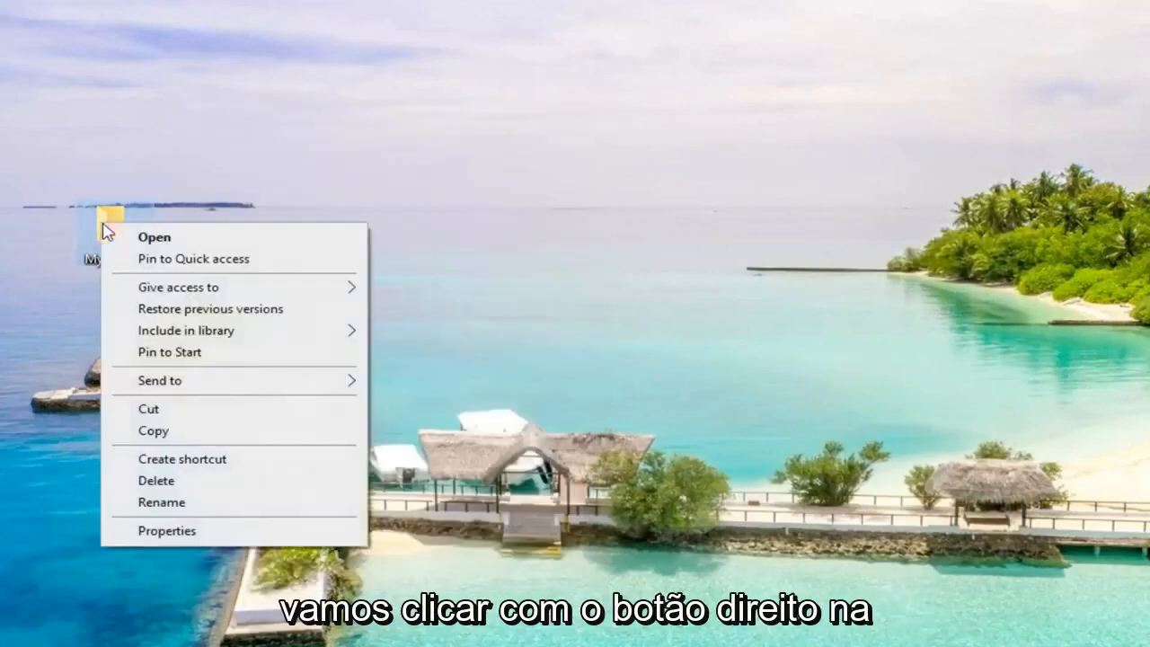
{"action": "left_click", "coordinate": [165, 530]}
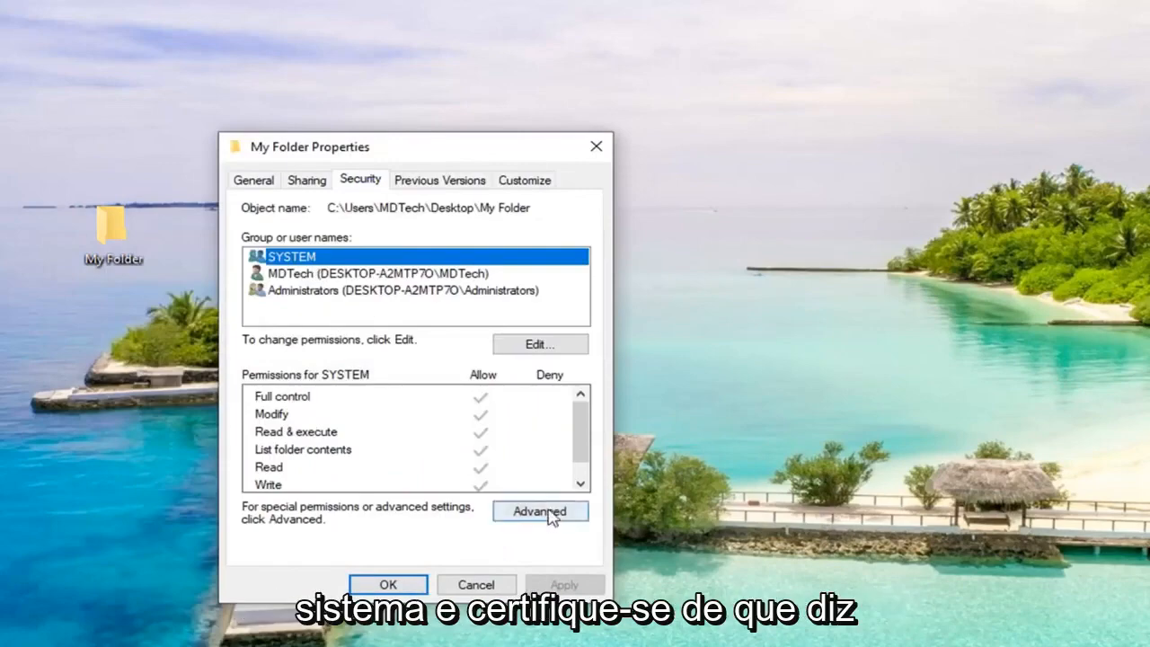
{"action": "left_click", "coordinate": [539, 511]}
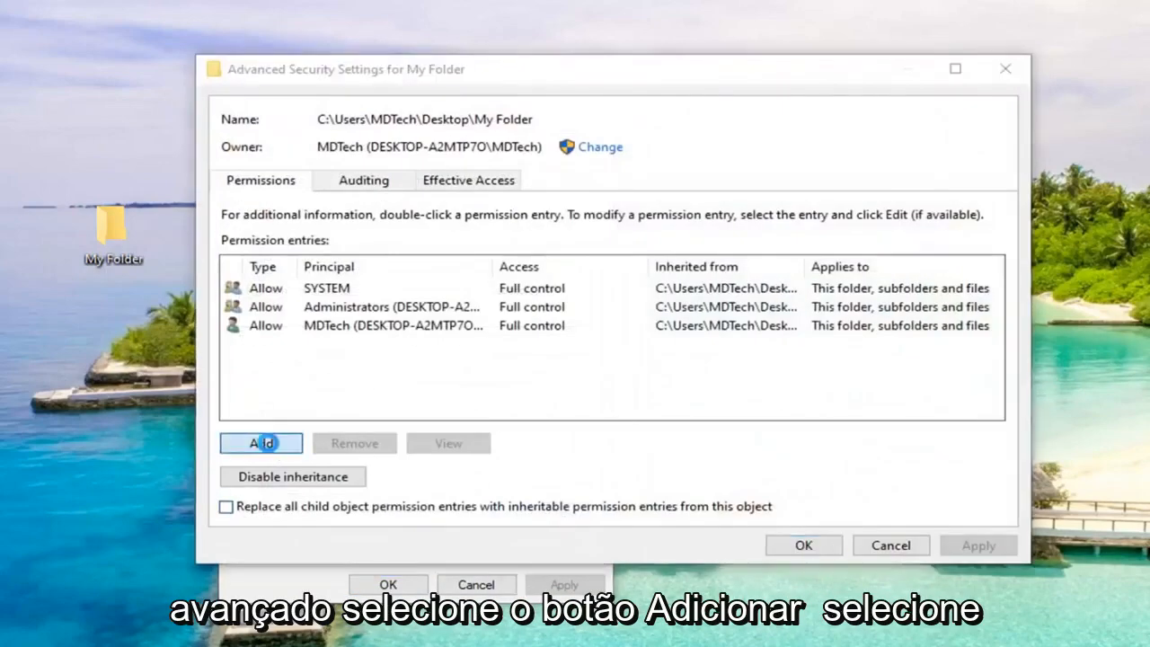
{"action": "left_click", "coordinate": [260, 442]}
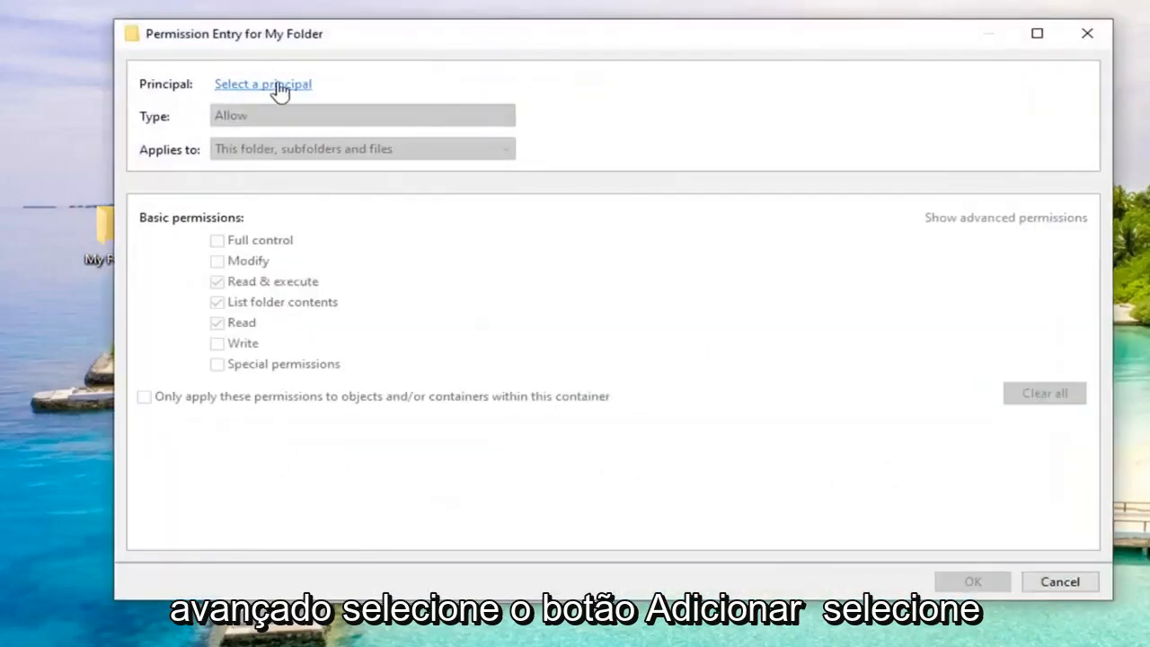
Step: Set the entry's principal to Everyone, grant Full control, and save the permission entry
{"action": "left_click", "coordinate": [262, 85]}
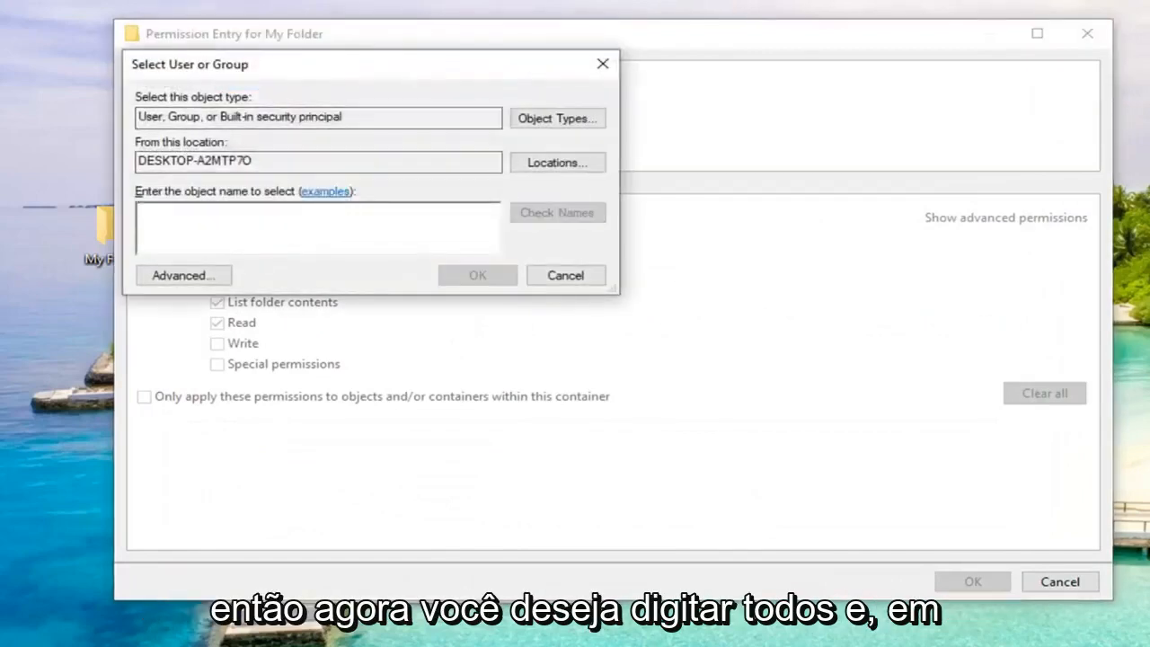
{"action": "type", "text": "Evert"}
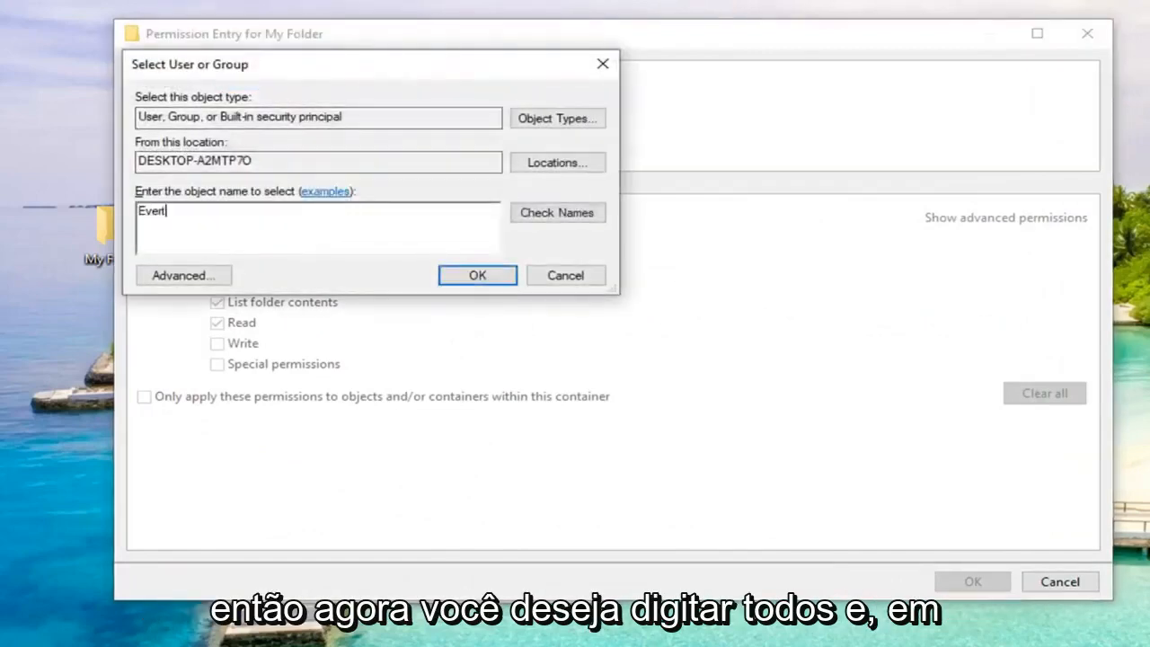
{"action": "type", "text": "yone"}
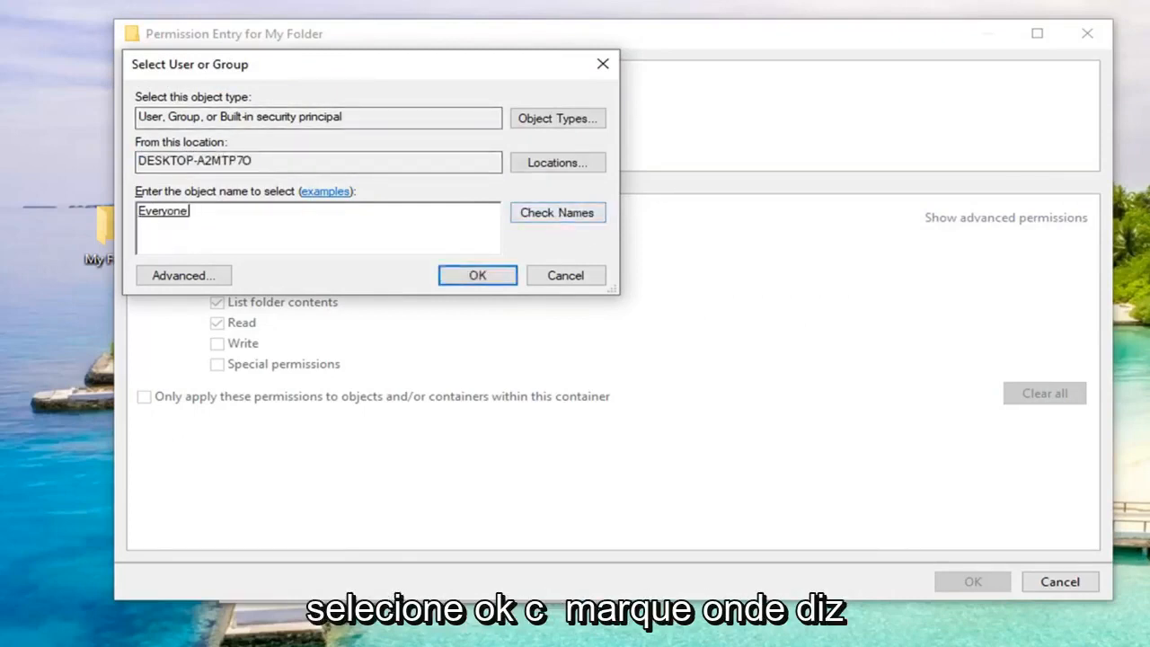
{"action": "mouse_move", "coordinate": [615, 291]}
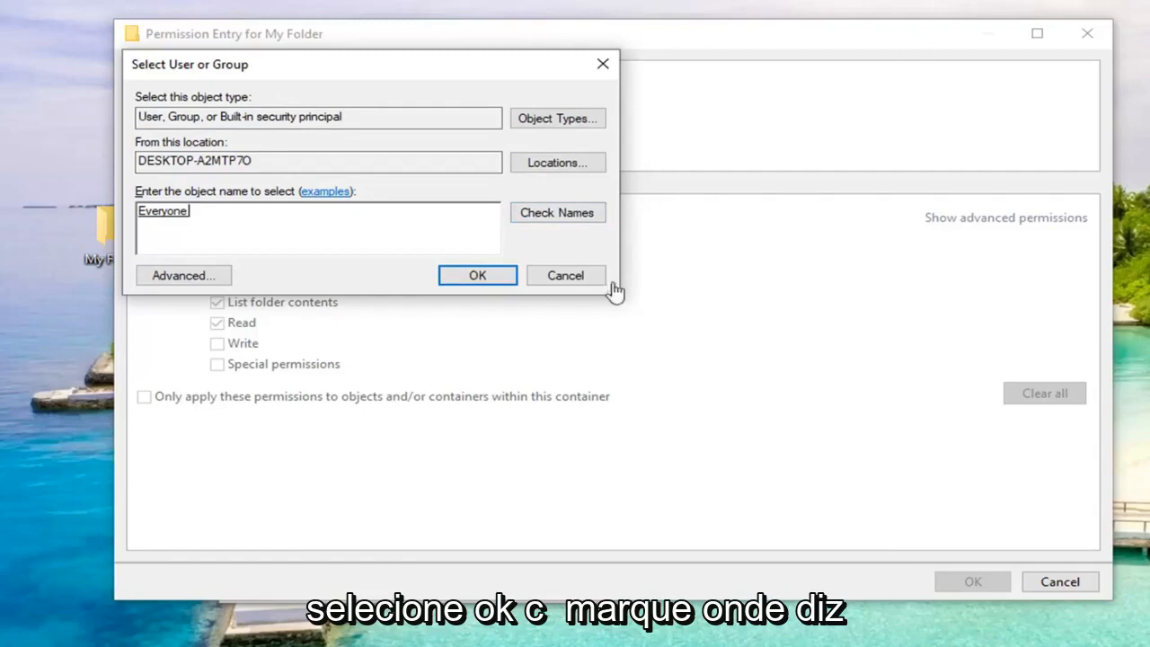
{"action": "left_click", "coordinate": [479, 275]}
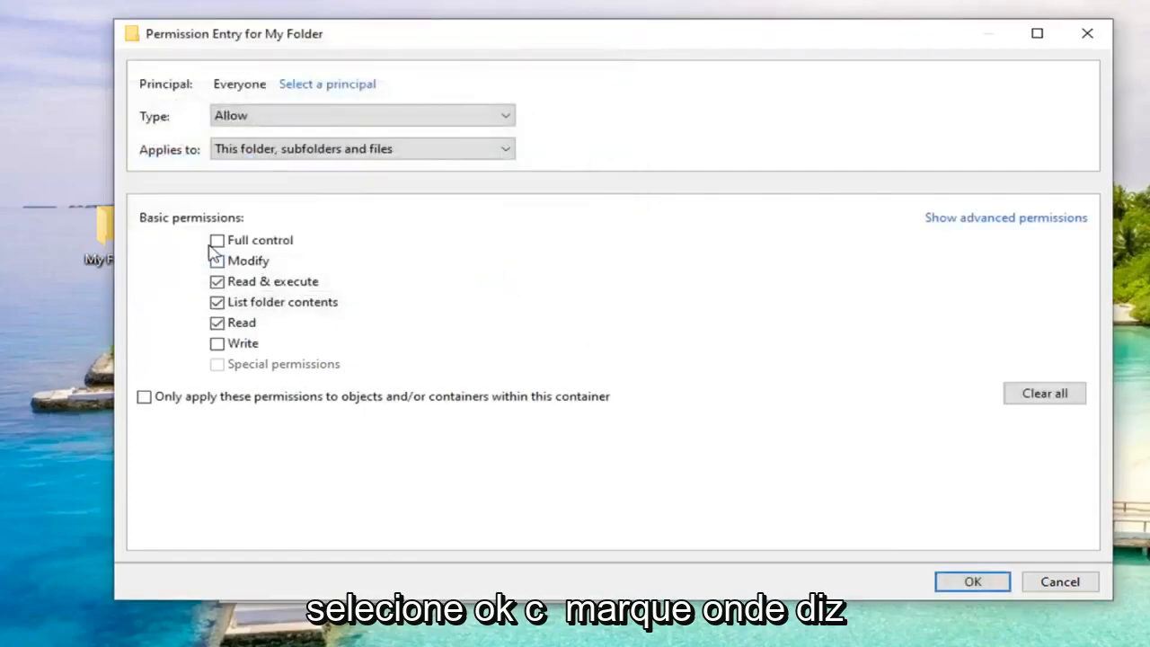
{"action": "left_click", "coordinate": [216, 241]}
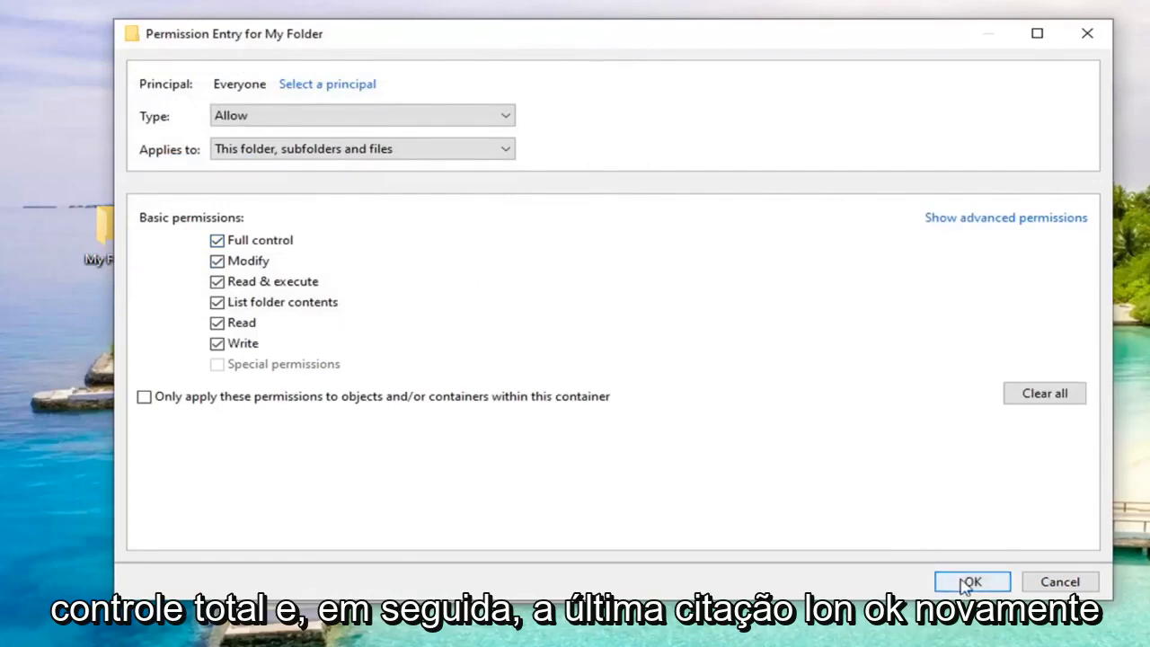
{"action": "left_click", "coordinate": [971, 583]}
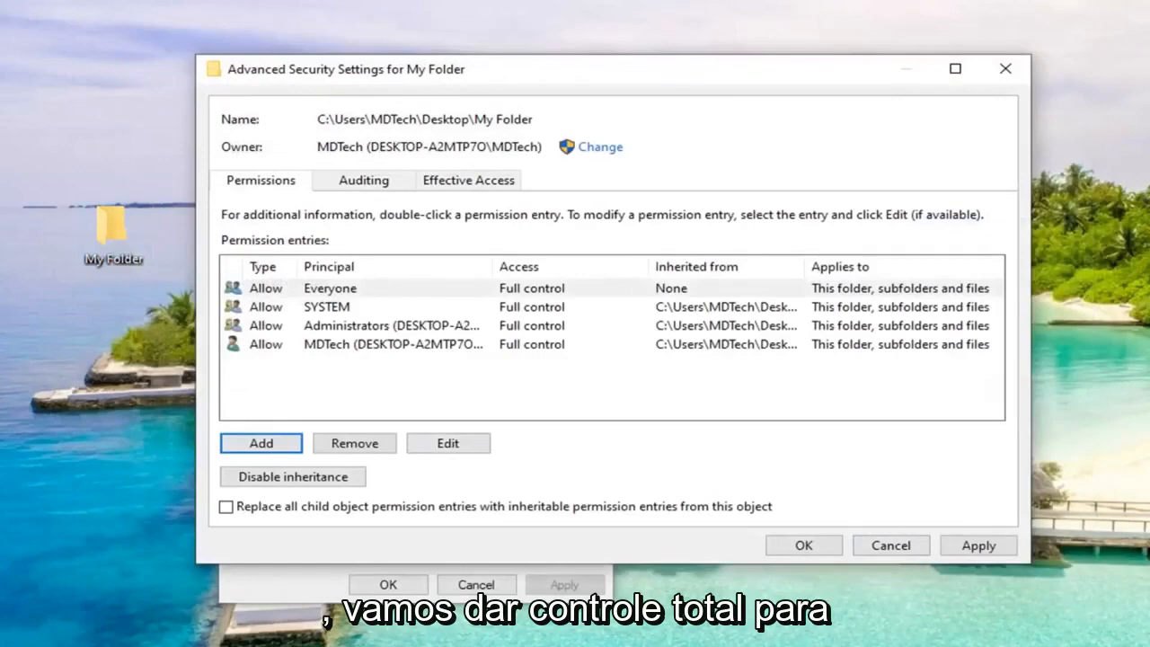
{"action": "mouse_move", "coordinate": [40, 243]}
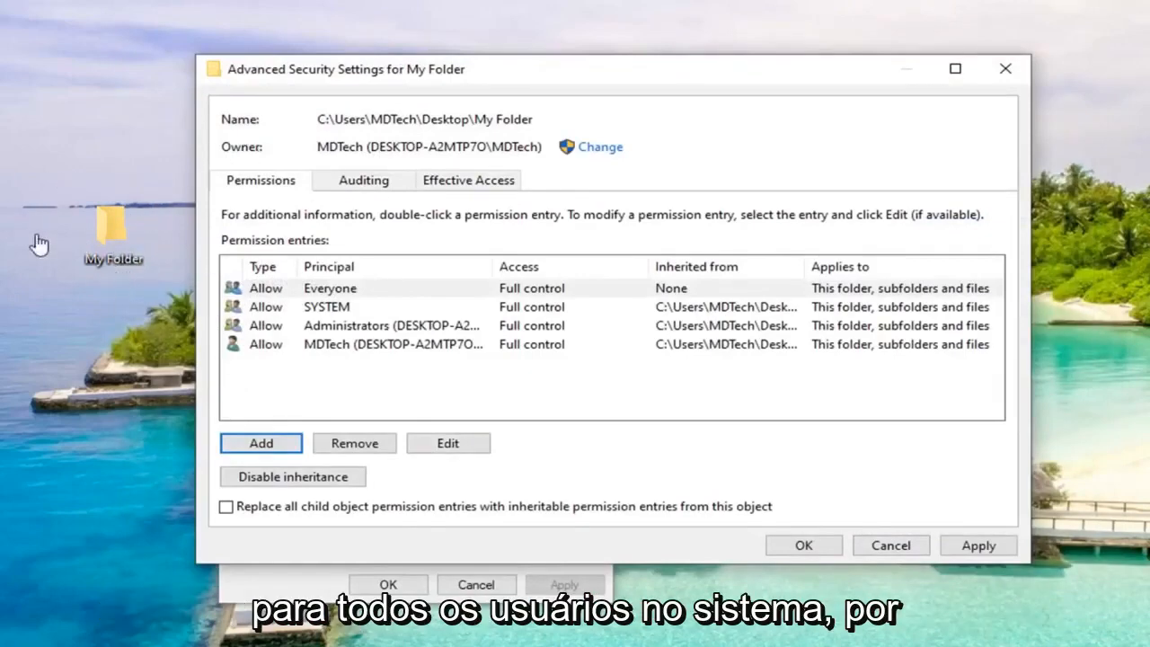
{"action": "mouse_move", "coordinate": [320, 309]}
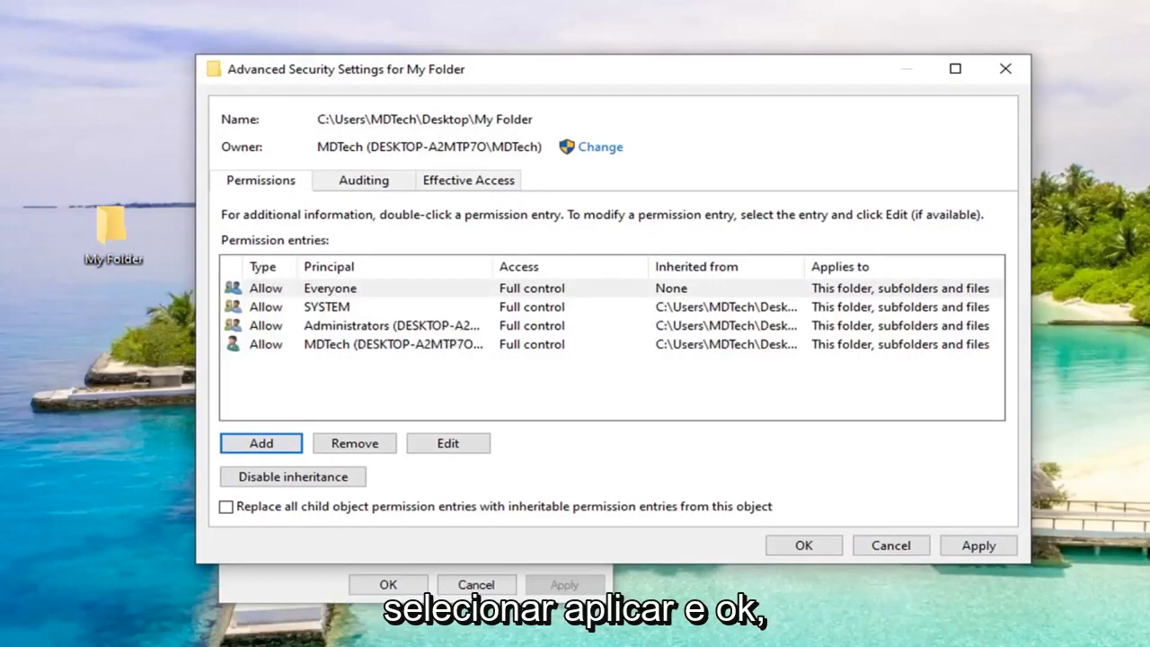
Step: Apply the Everyone full-control entry and close Advanced Security Settings and My Folder Properties
{"action": "left_click", "coordinate": [801, 547]}
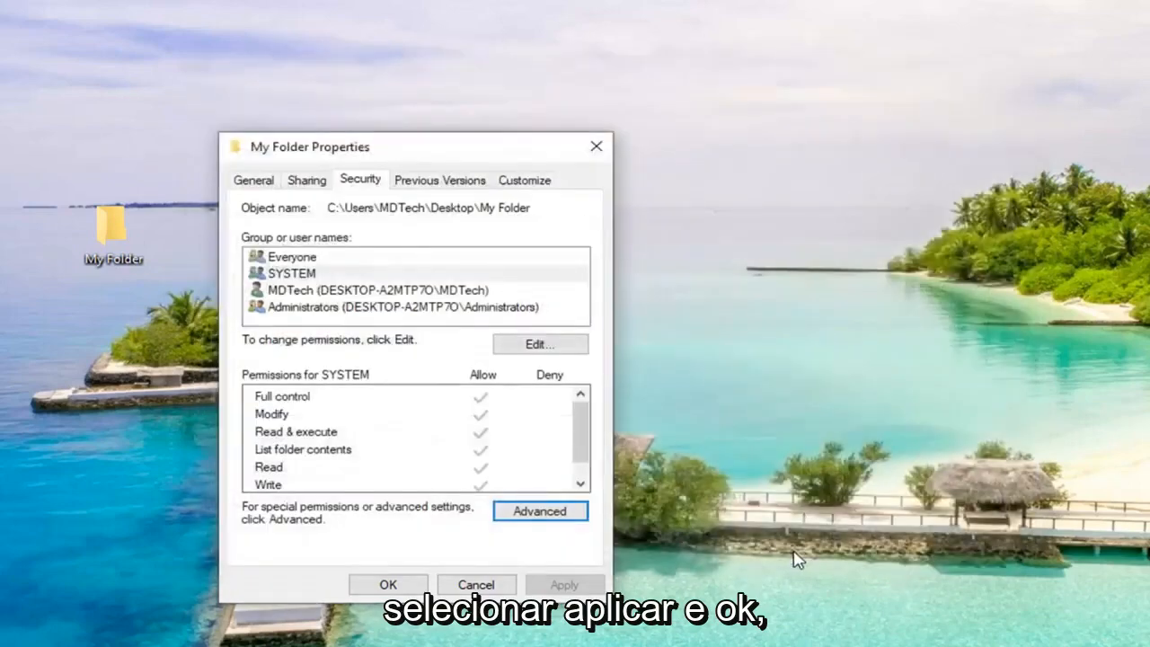
{"action": "mouse_move", "coordinate": [435, 590]}
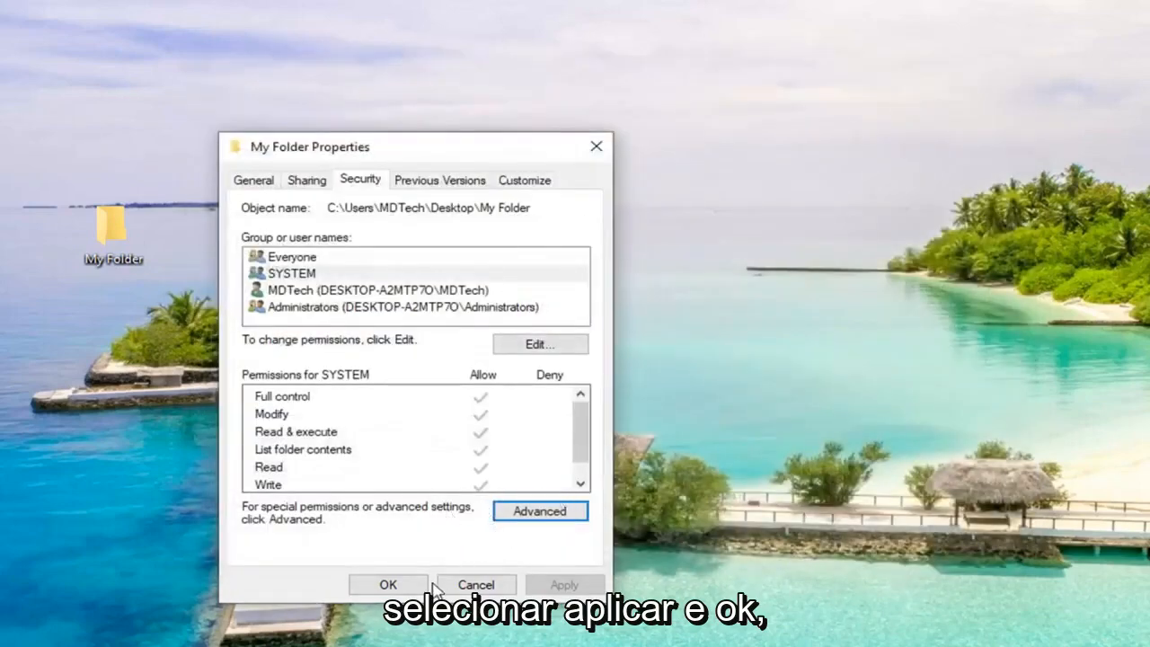
{"action": "left_click", "coordinate": [388, 585]}
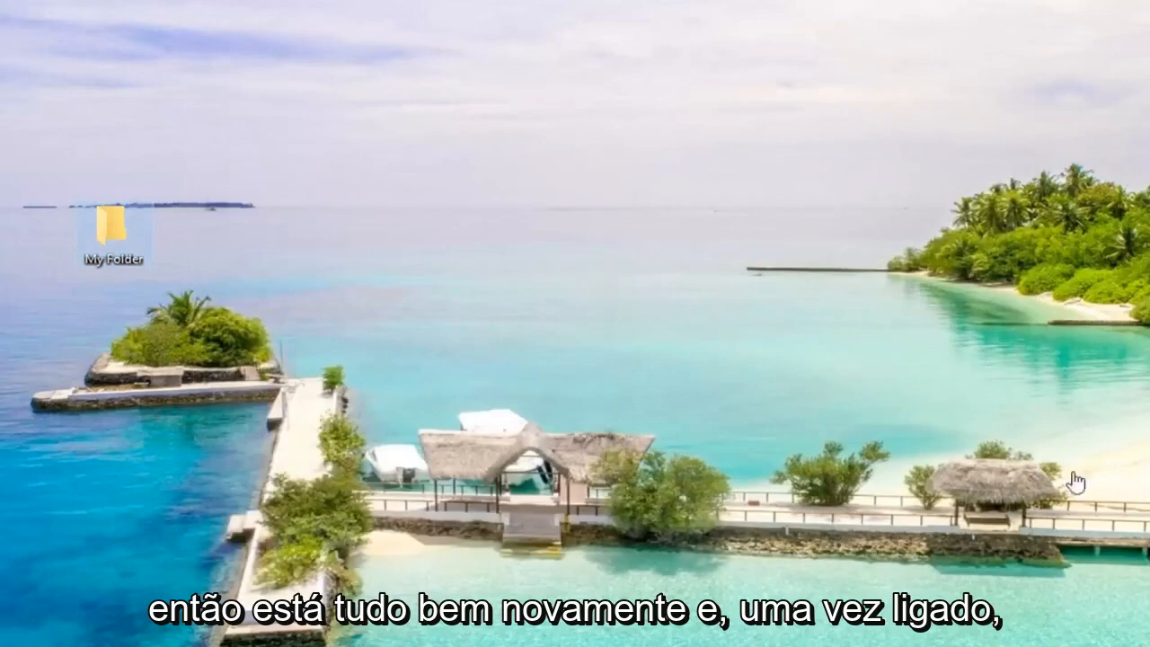